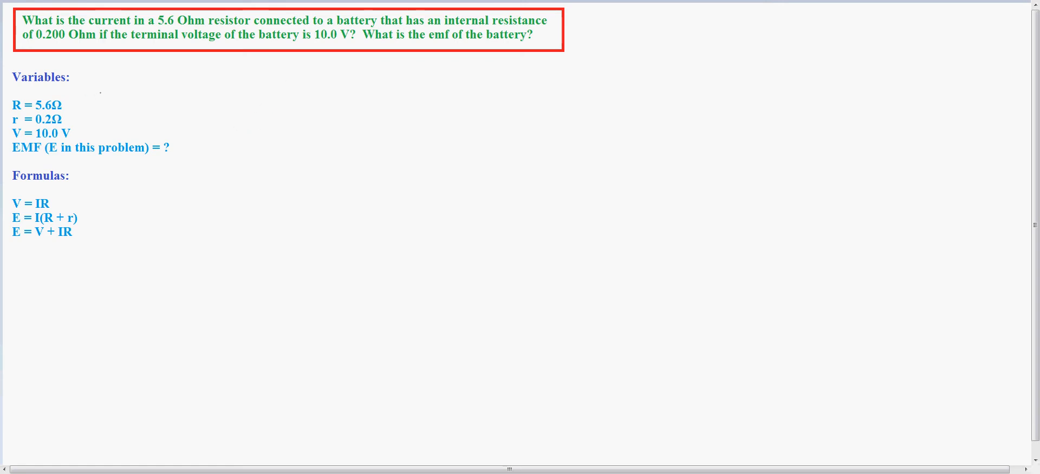
- Bracket the given R, r and V values toward the unknown EMF and brace the three typed formulas
left_click_drag(110, 90, 172, 143)
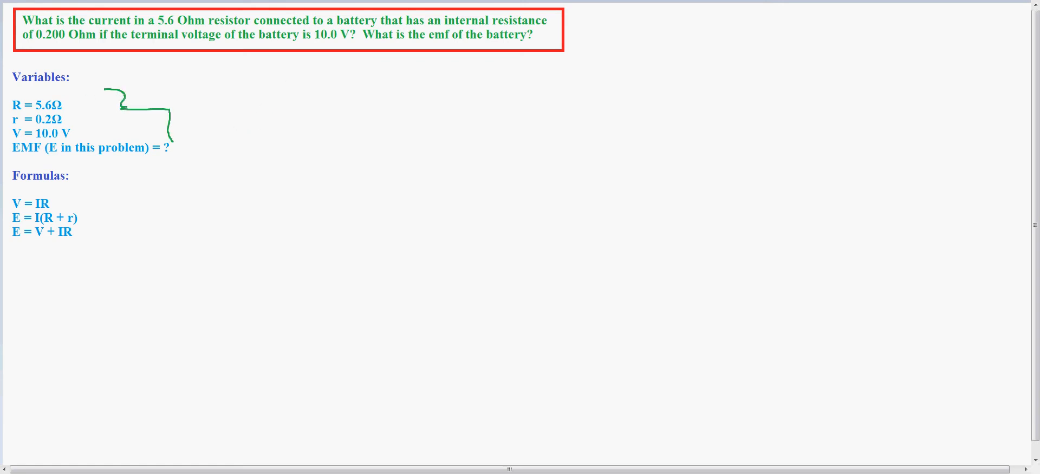
left_click_drag(171, 137, 177, 151)
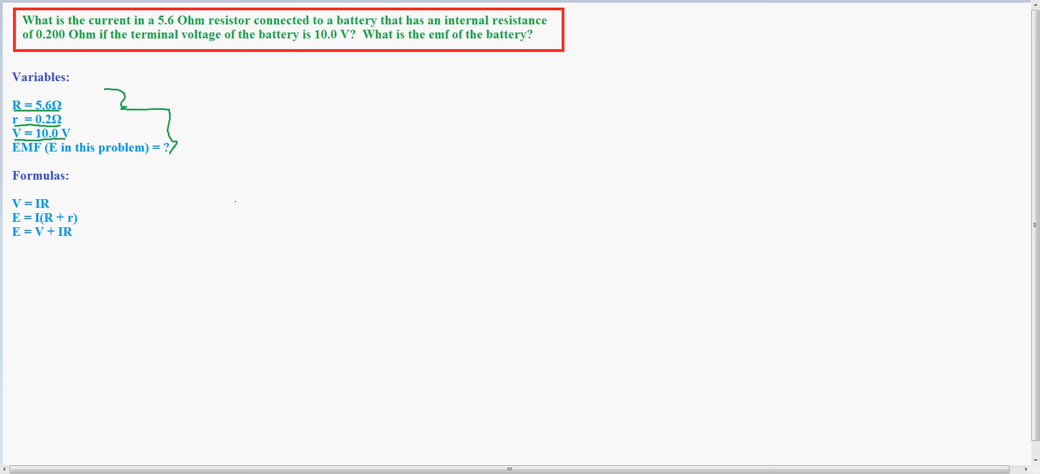
left_click_drag(90, 199, 93, 216)
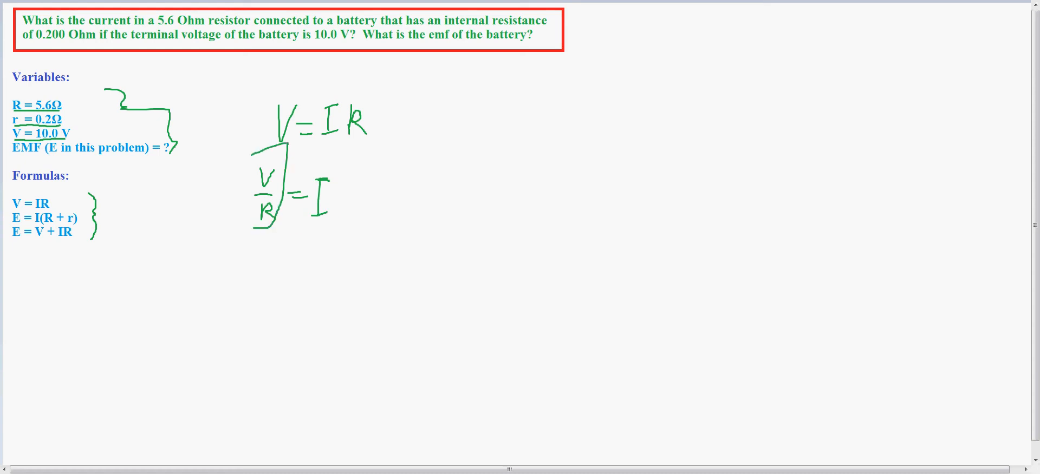
- Circle V/R as the current expression and arrow it into the E = I(R + r) equation
left_click_drag(251, 153, 272, 222)
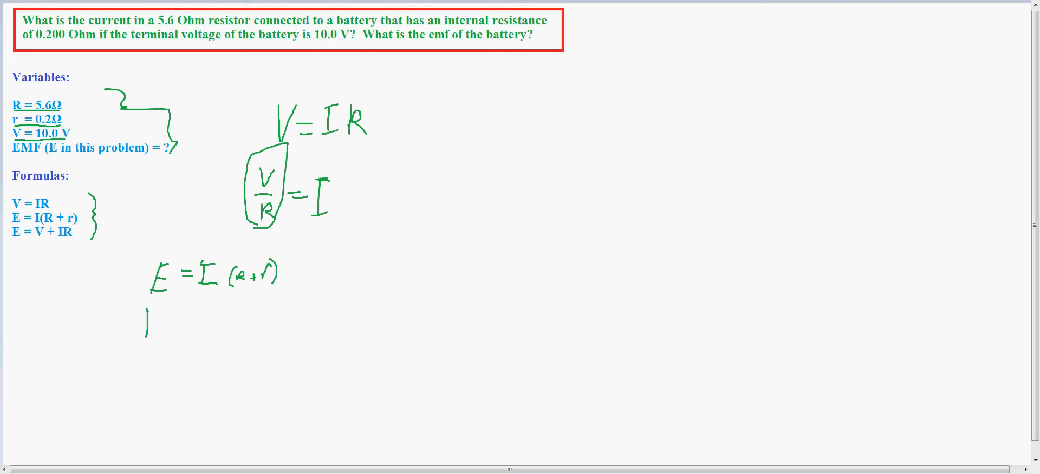
left_click_drag(143, 316, 166, 335)
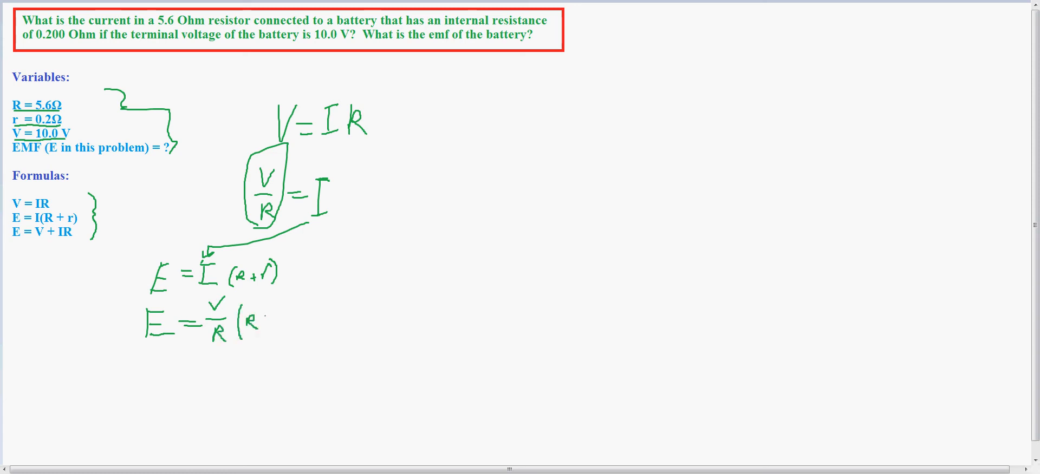
- Write E = V/R(R + r) and E = V(1 + R/r), then underline the typed E = V + IR formula
type("+r)")
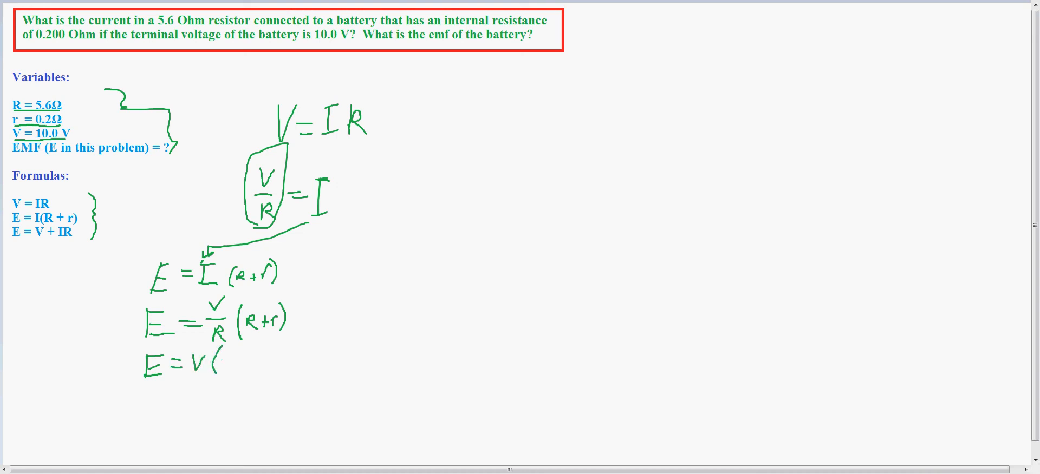
type("1+")
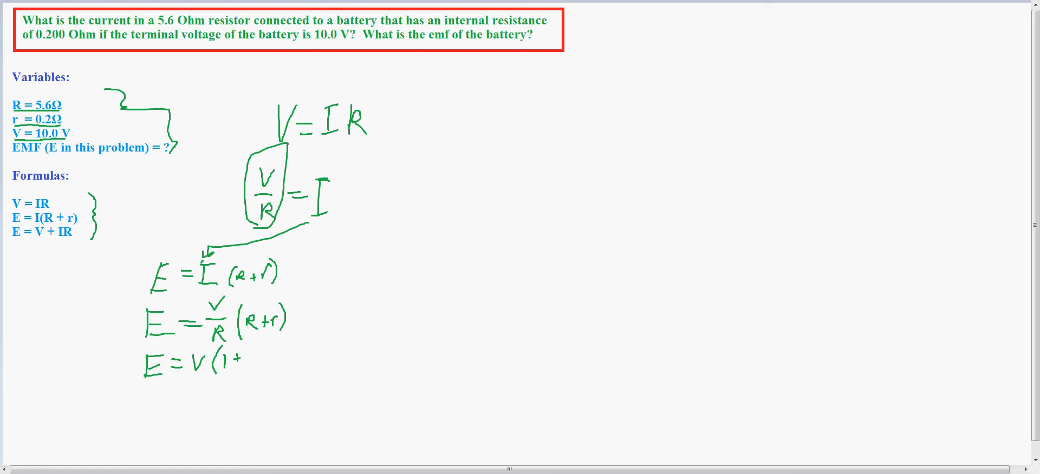
type("R/r)")
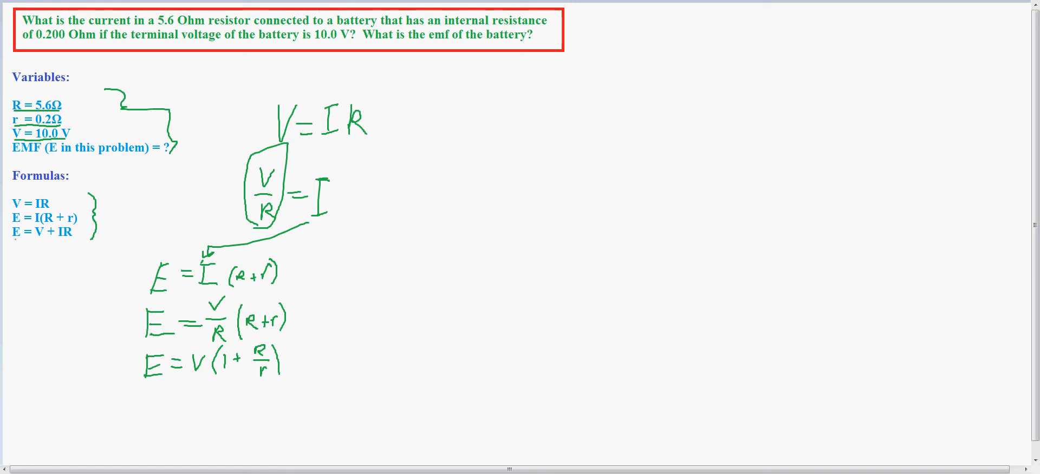
left_click_drag(13, 244, 70, 244)
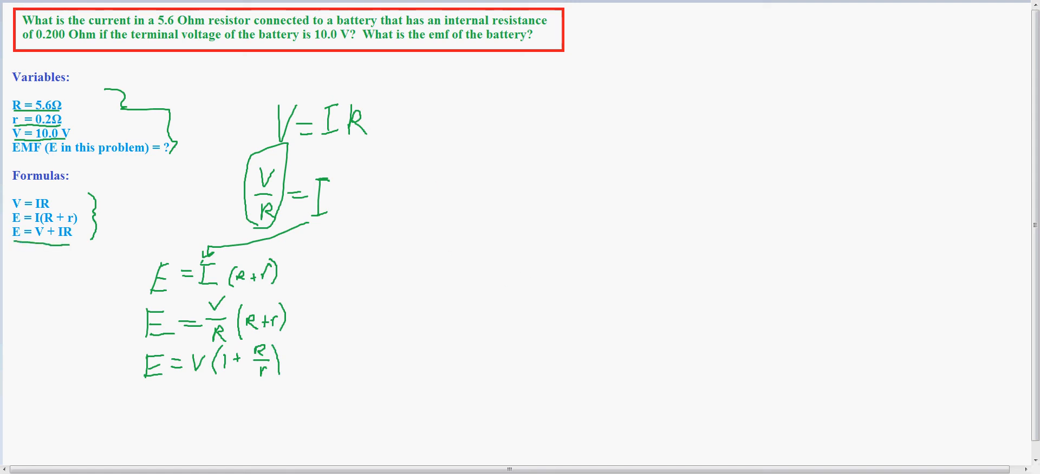
left_click_drag(425, 199, 419, 232)
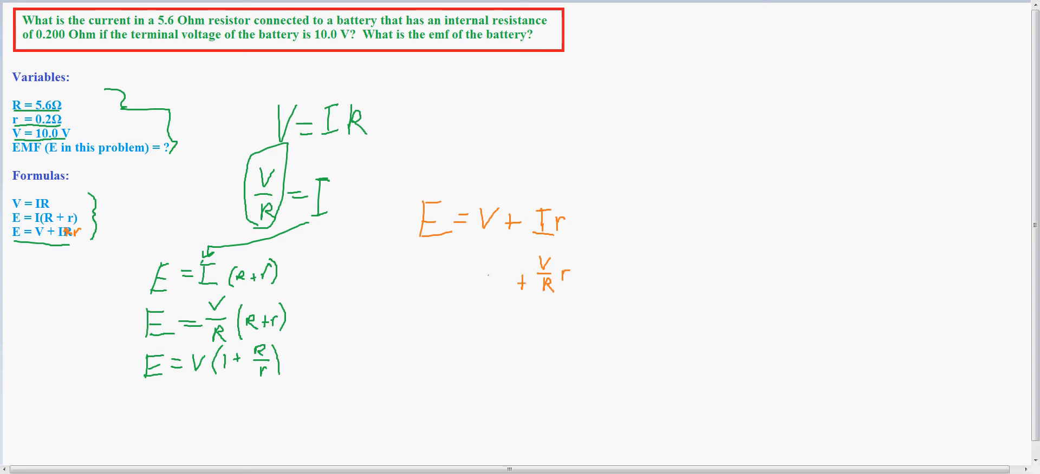
- Handwrite the orange E = V + Ir line beside the corrected typed formula
type("= V")
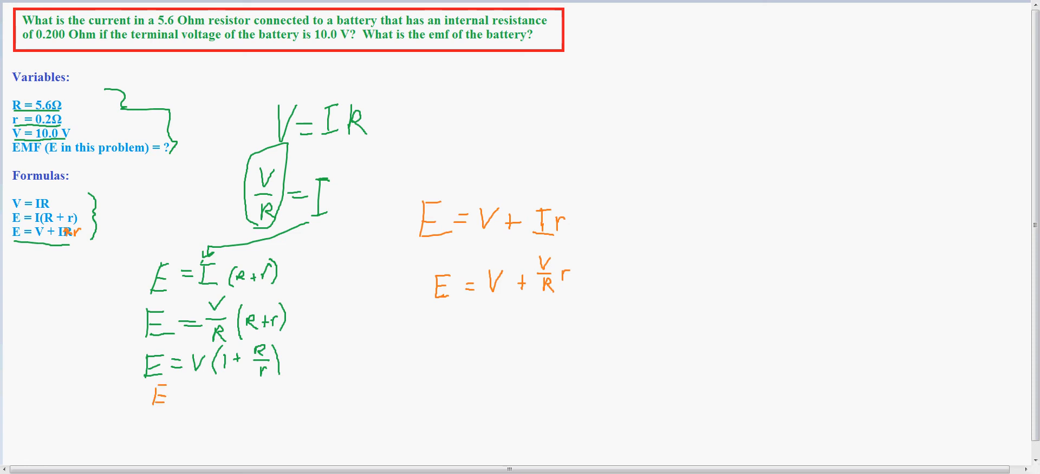
- Write E = 10 V(1 + .2 Ω/5.6 Ω) substituting the given values
type("= 10")
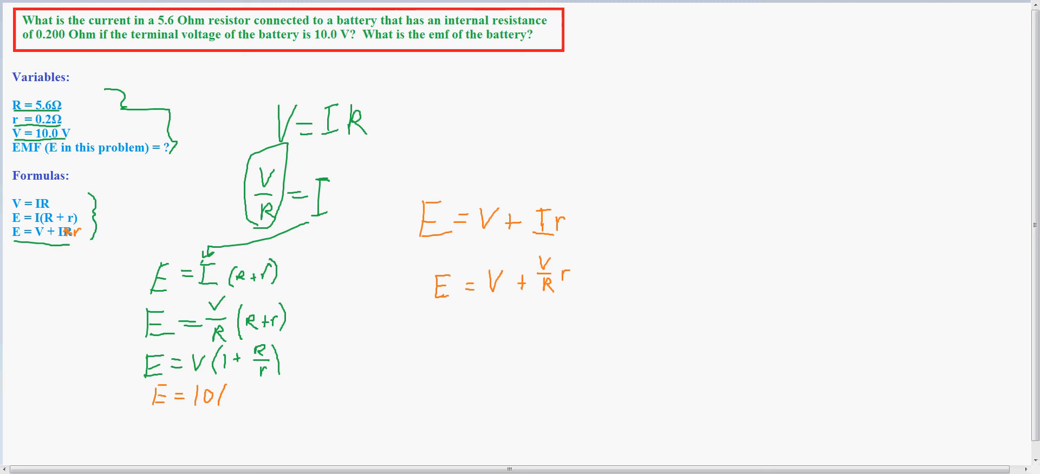
type("(1 +")
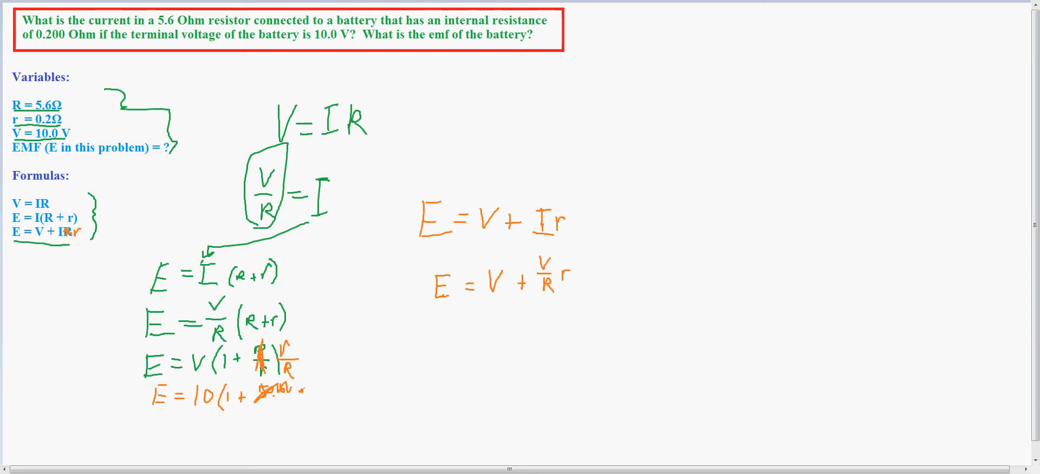
type(".2s")
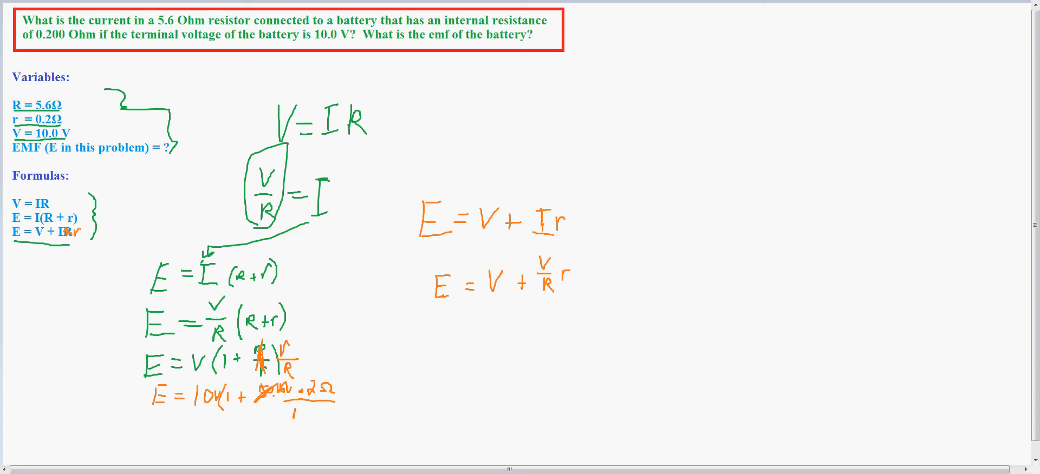
type("5.")
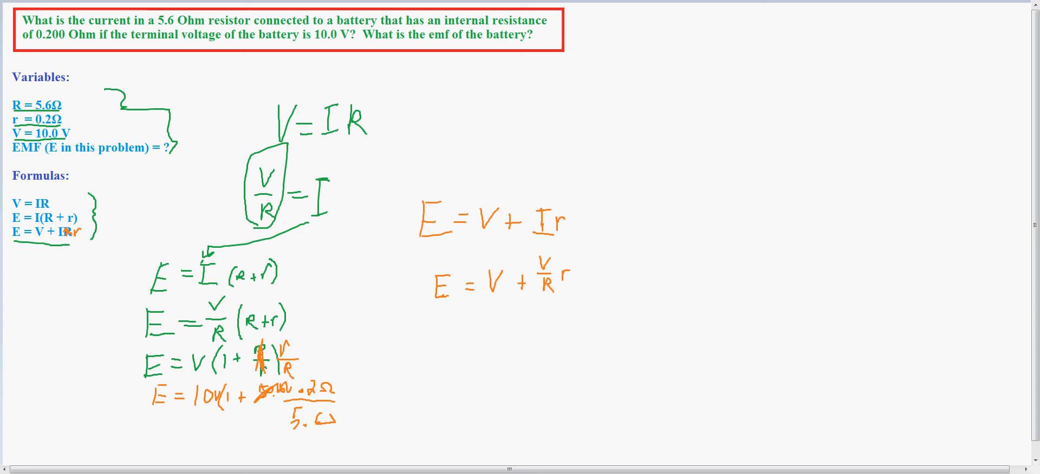
- Close the bracket and write the final answer E = 10.36 V
left_click_drag(358, 378, 362, 431)
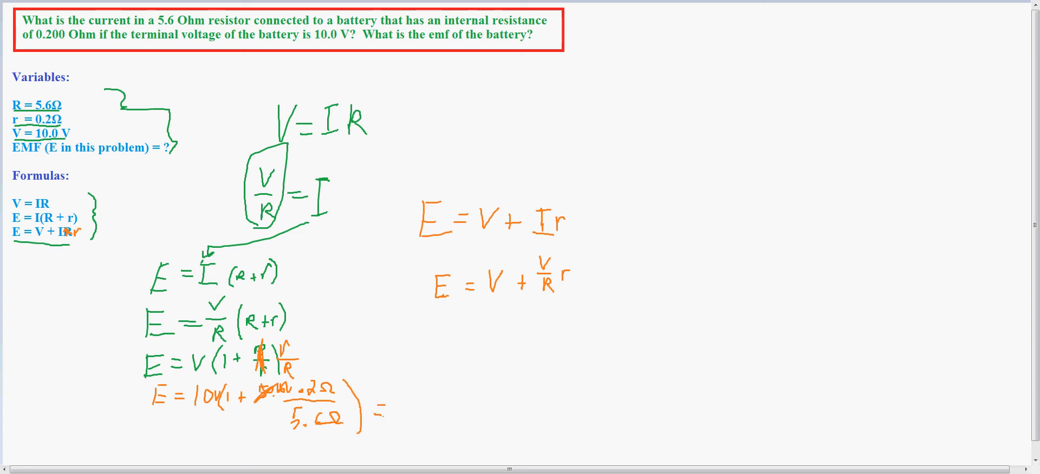
type("10")
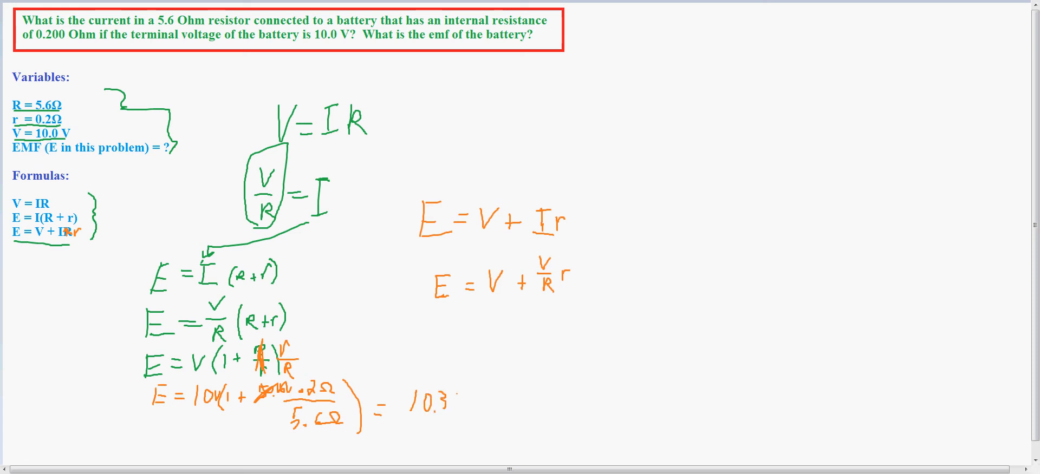
type("6")
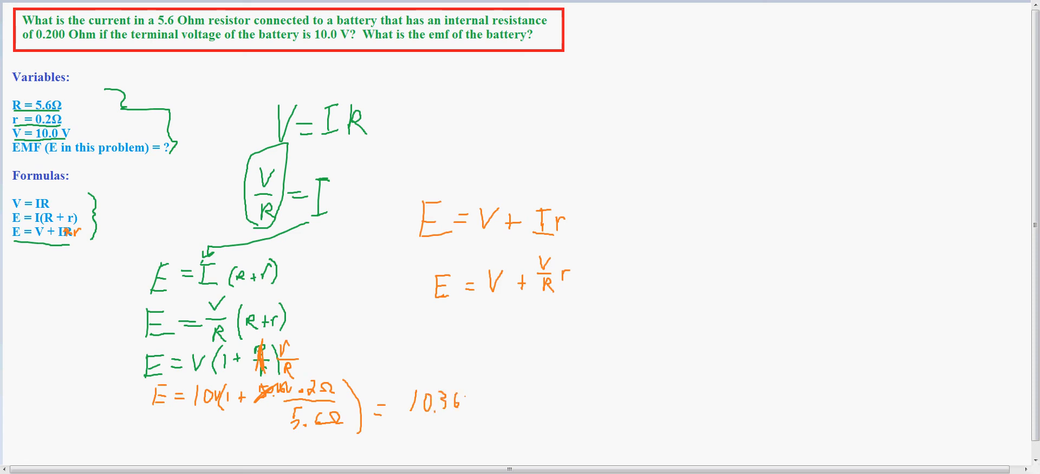
type("v")
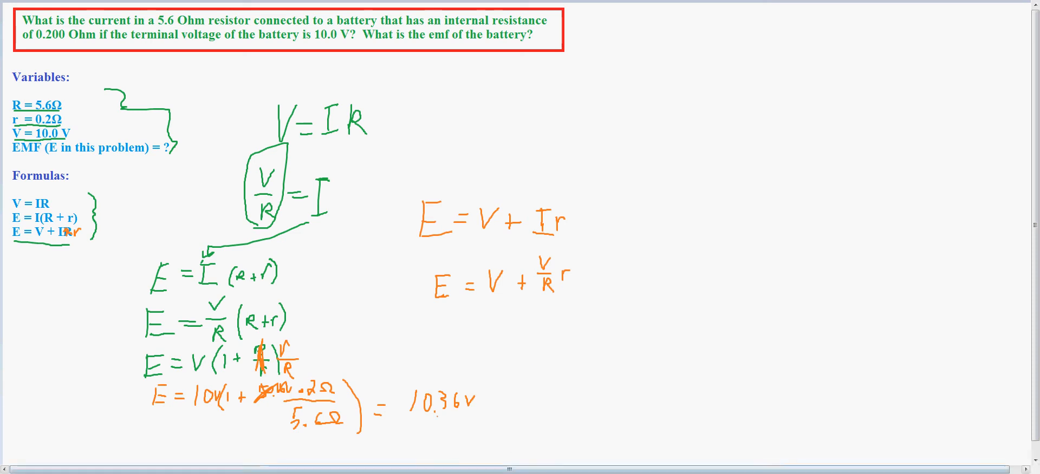